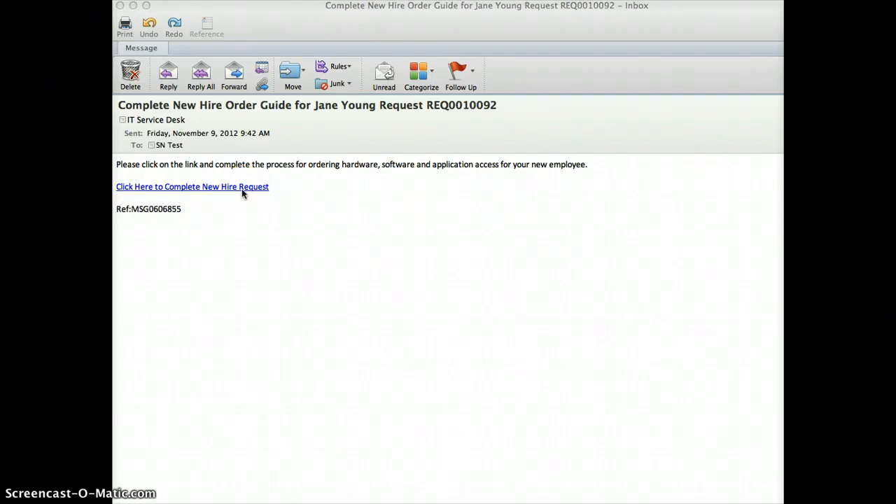
{"action": "left_click", "coordinate": [192, 186]}
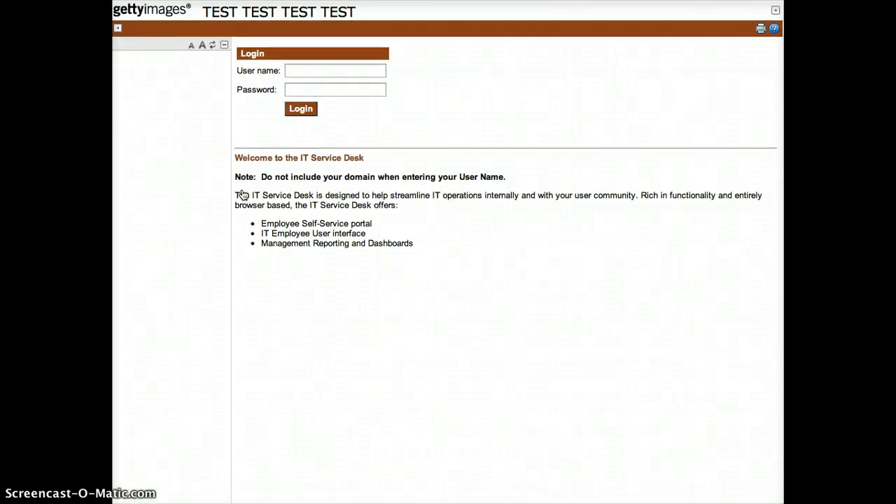
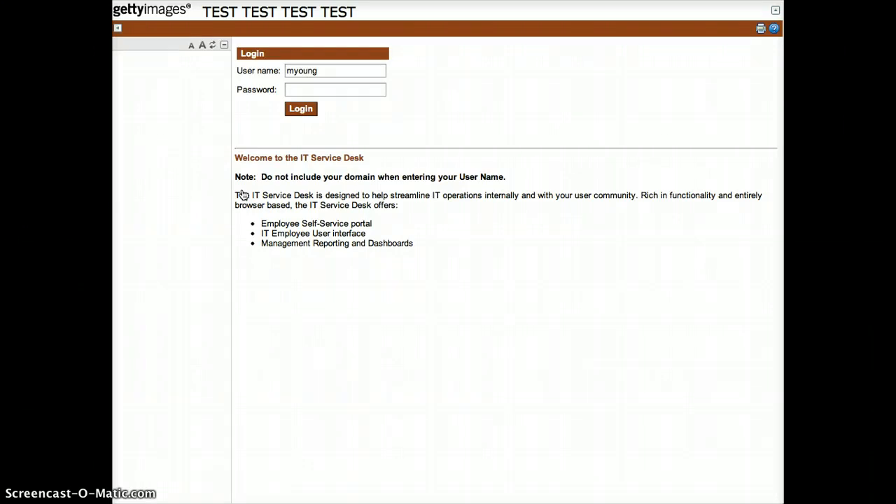
{"action": "type", "text": "password"}
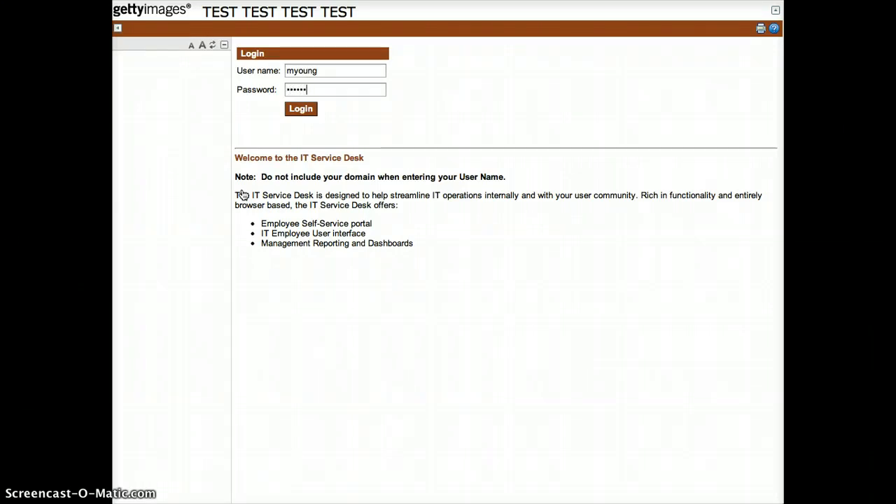
{"action": "left_click", "coordinate": [299, 110]}
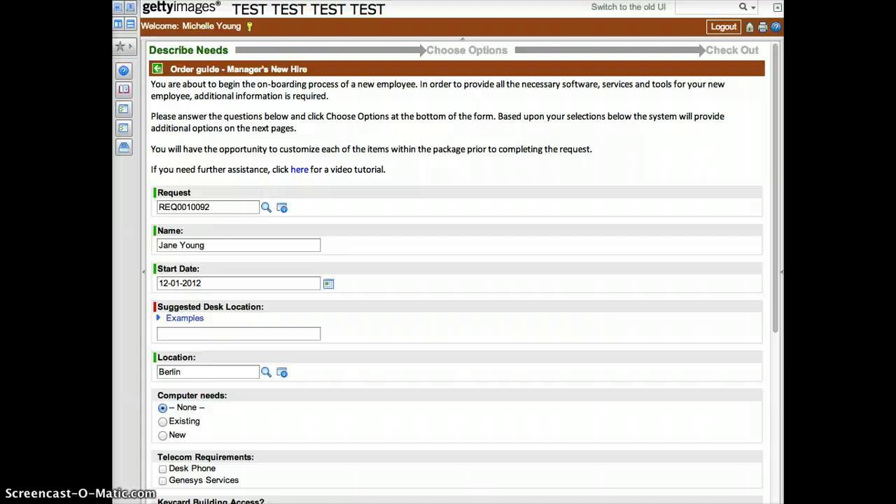
Expand the help notes for suggested desk location and application access on the needs form
{"action": "scroll", "scroll_direction": "down", "scroll_amount": 3}
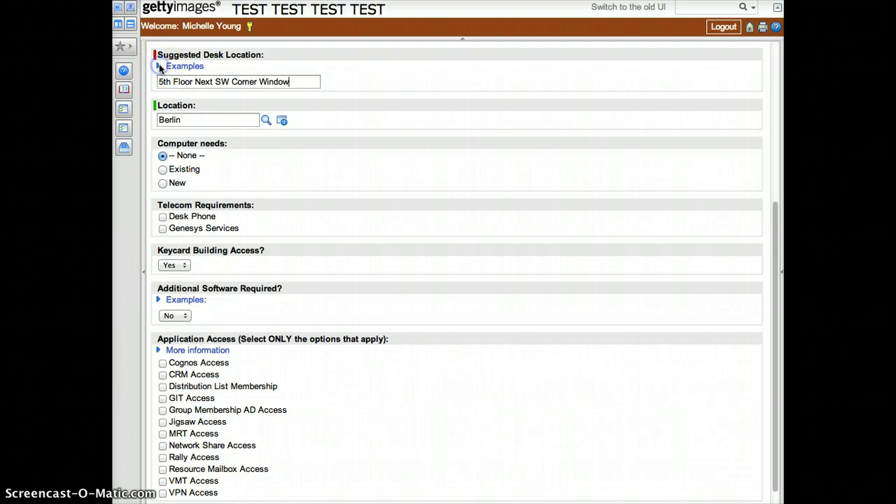
{"action": "left_click", "coordinate": [159, 66]}
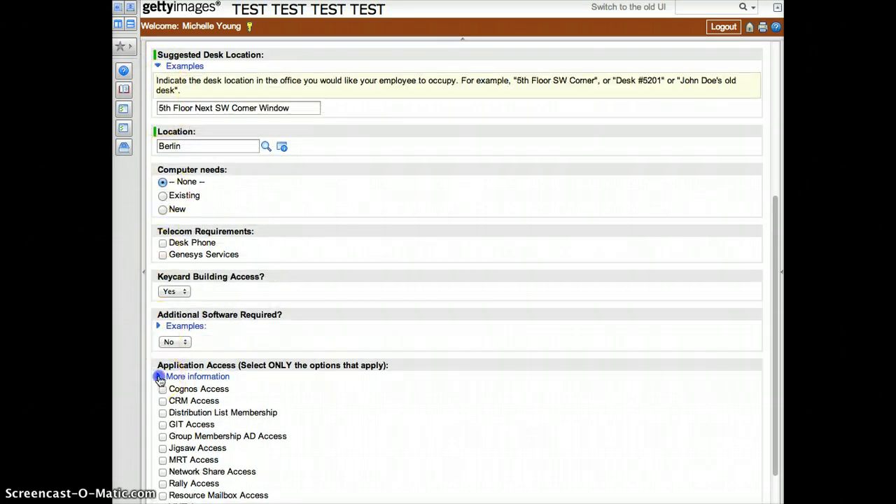
{"action": "left_click", "coordinate": [158, 375]}
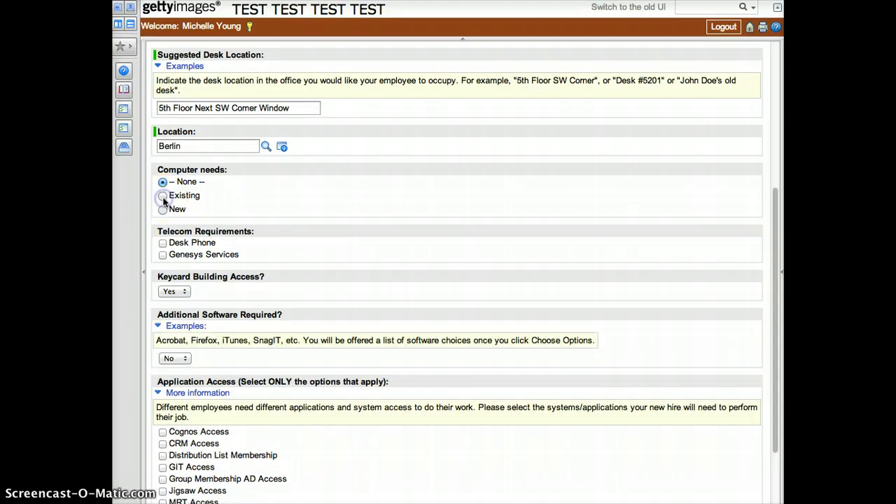
Mark an existing computer, request a desk phone and set Additional Software Required to Yes
{"action": "left_click", "coordinate": [162, 196]}
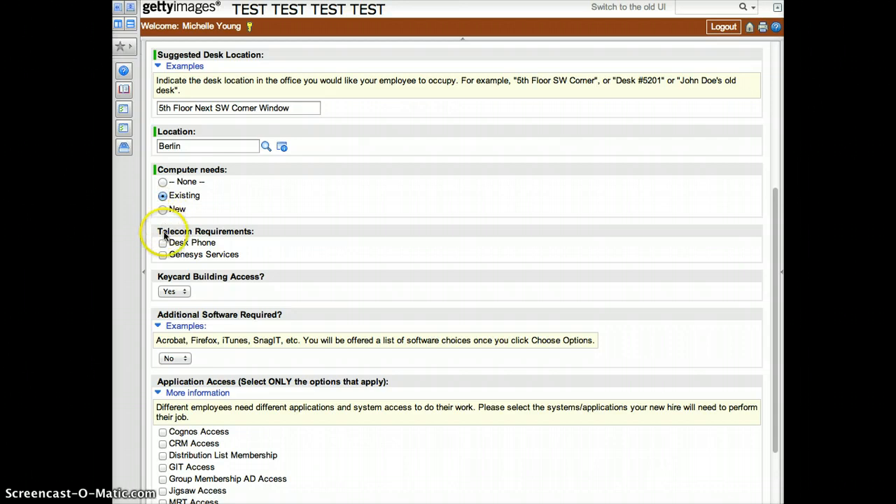
{"action": "left_click", "coordinate": [163, 243]}
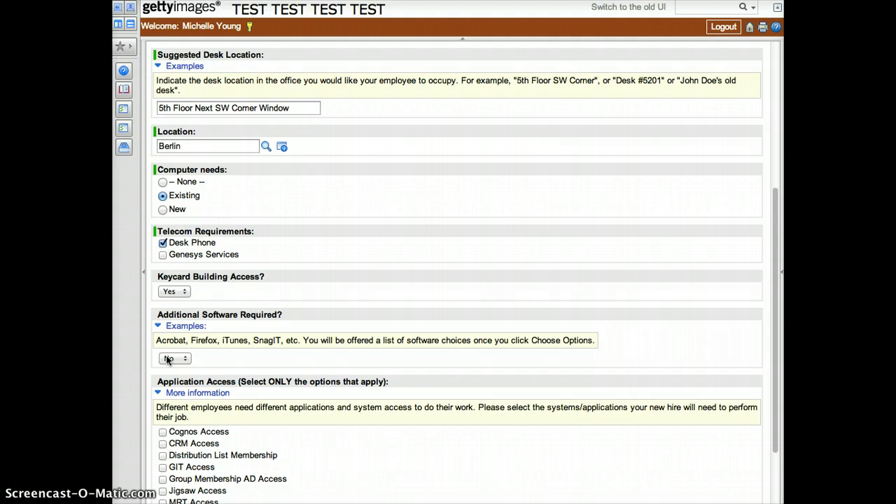
{"action": "left_click", "coordinate": [174, 359]}
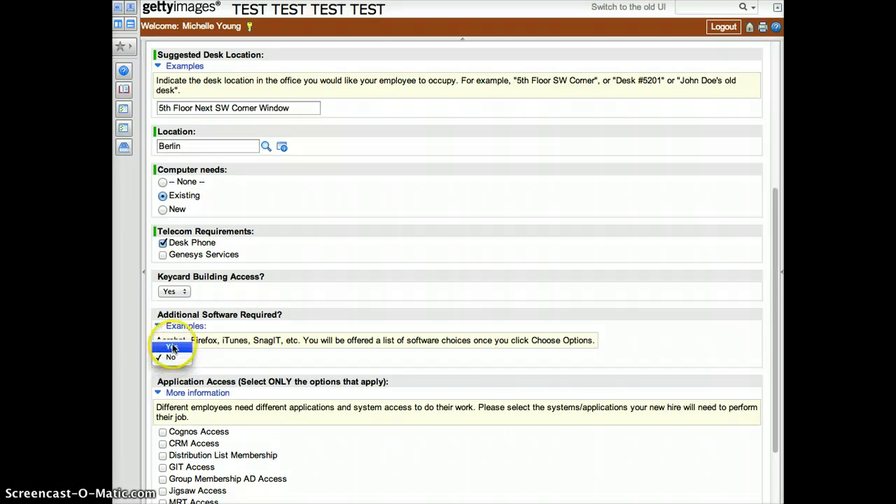
{"action": "left_click", "coordinate": [171, 348]}
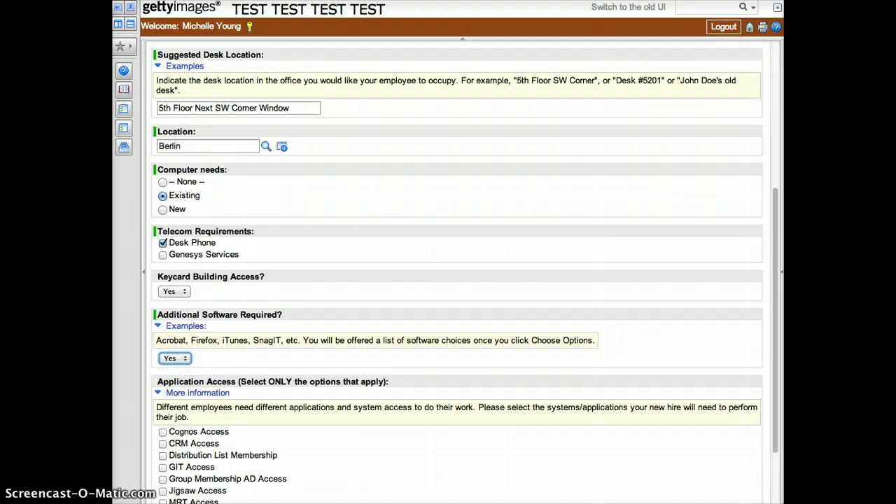
Tick Rally Access and move the order on to the Choose Options step
{"action": "scroll", "scroll_direction": "down", "scroll_amount": 3}
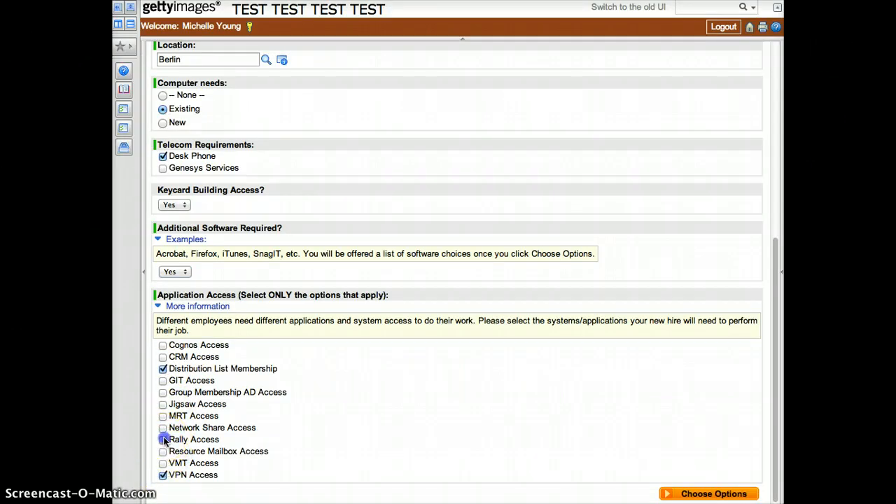
{"action": "left_click", "coordinate": [162, 440]}
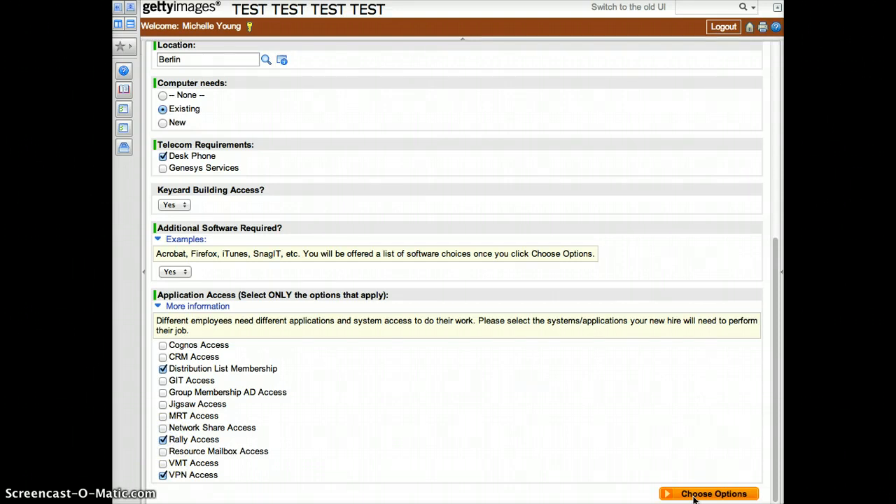
{"action": "left_click", "coordinate": [708, 493]}
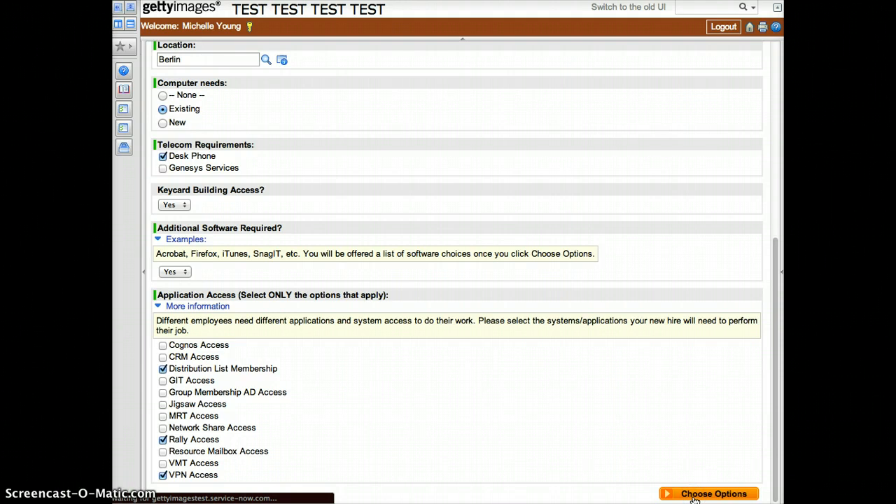
{"action": "left_click", "coordinate": [708, 493]}
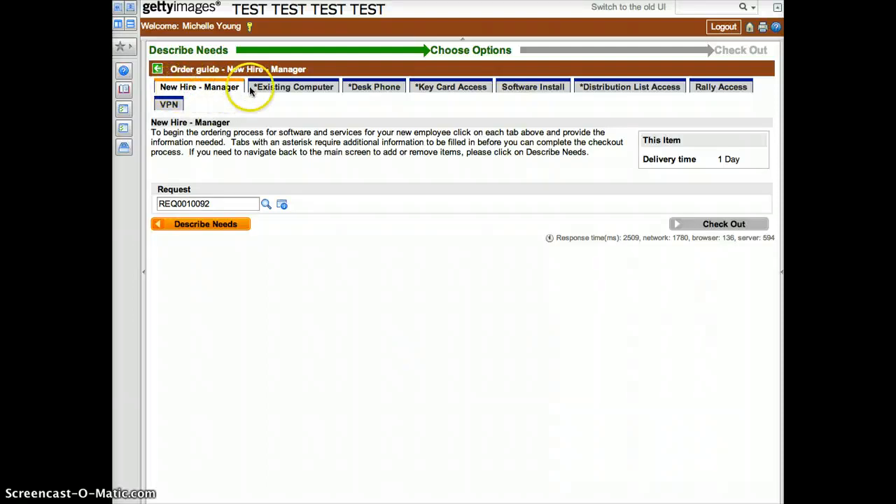
{"action": "mouse_move", "coordinate": [637, 87]}
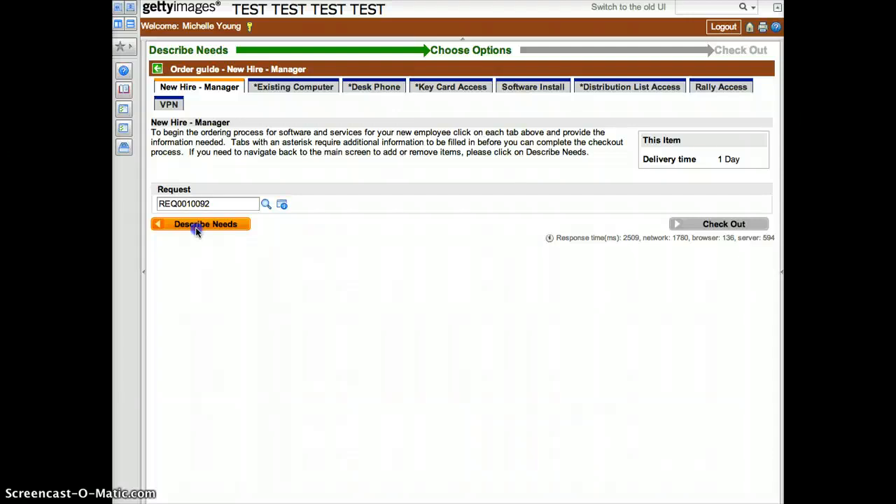
Return to Describe Needs, tick Group Membership AD Access and go back to Choose Options
{"action": "left_click", "coordinate": [203, 224]}
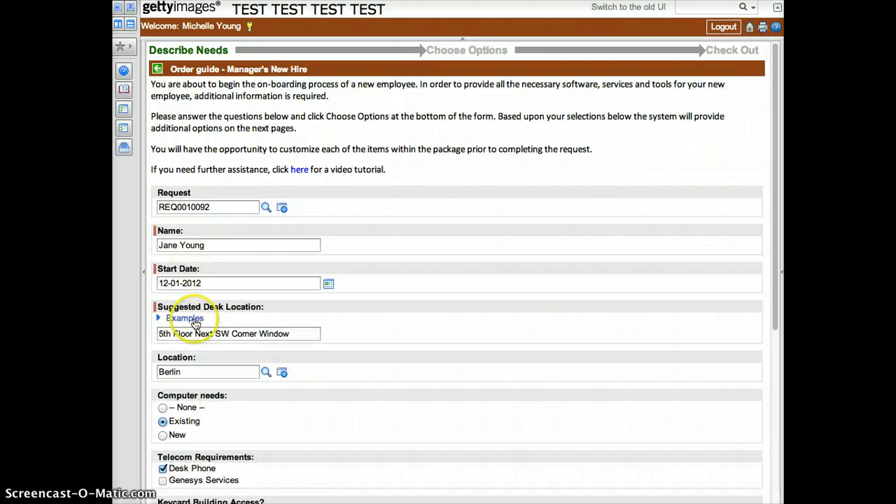
{"action": "scroll", "scroll_direction": "down", "scroll_amount": 3}
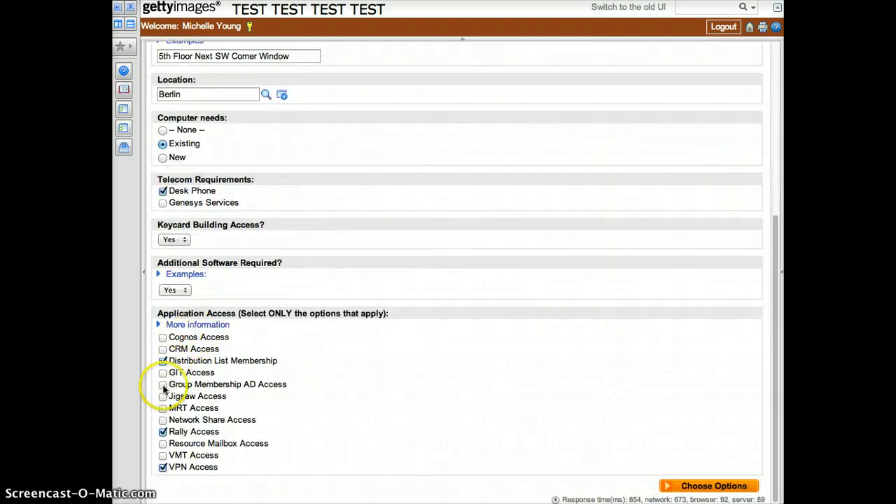
{"action": "left_click", "coordinate": [162, 383]}
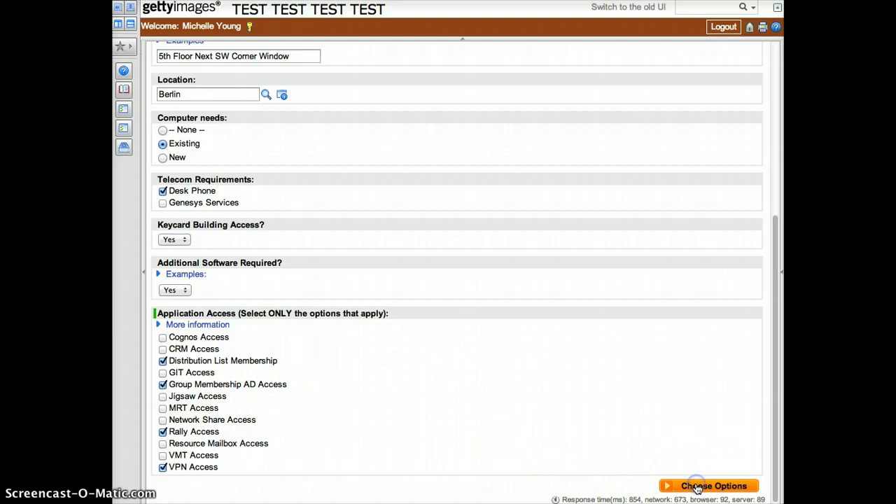
{"action": "left_click", "coordinate": [714, 486]}
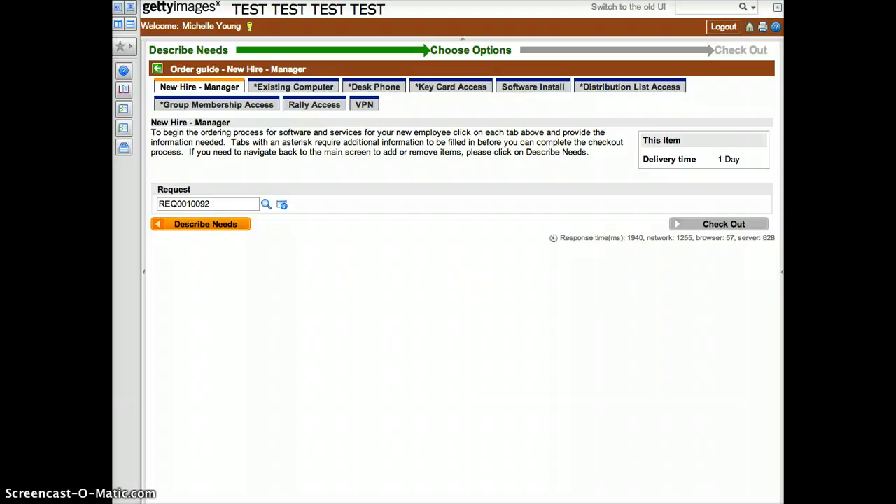
Record Michelle as whose computer will be used and answer the re-image question
{"action": "left_click", "coordinate": [293, 87]}
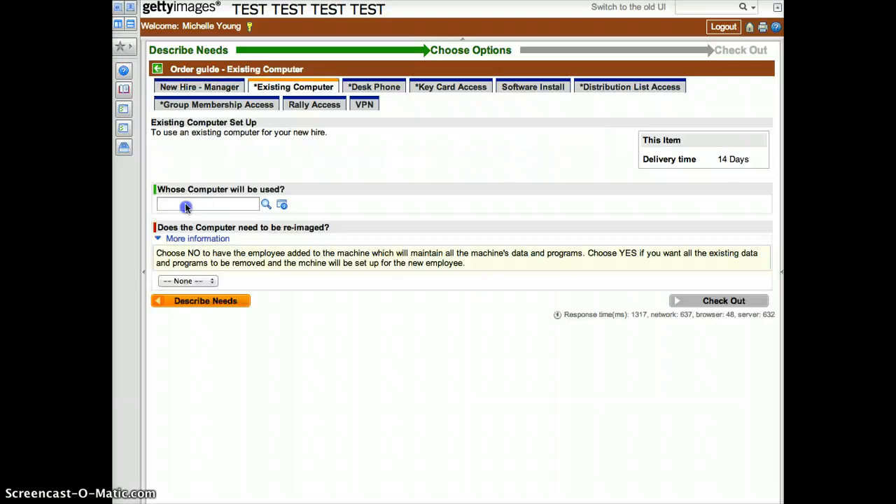
{"action": "type", "text": "Michelle"}
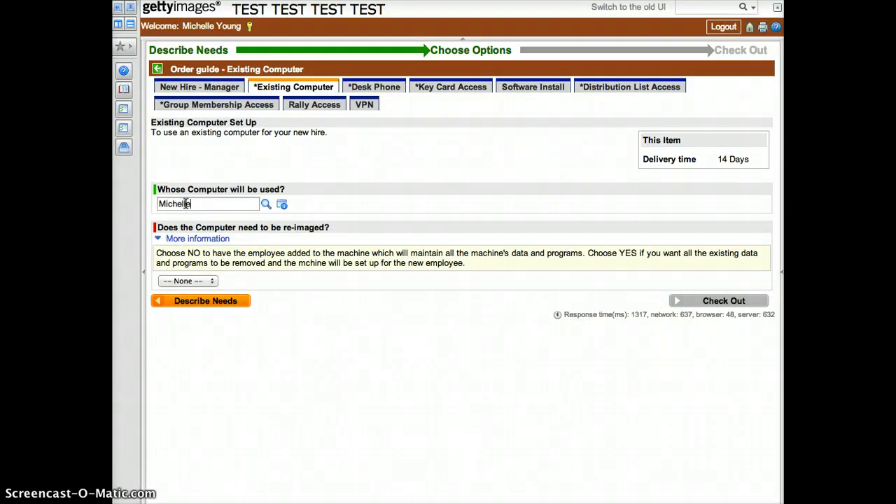
{"action": "type", "text": "Michelle"}
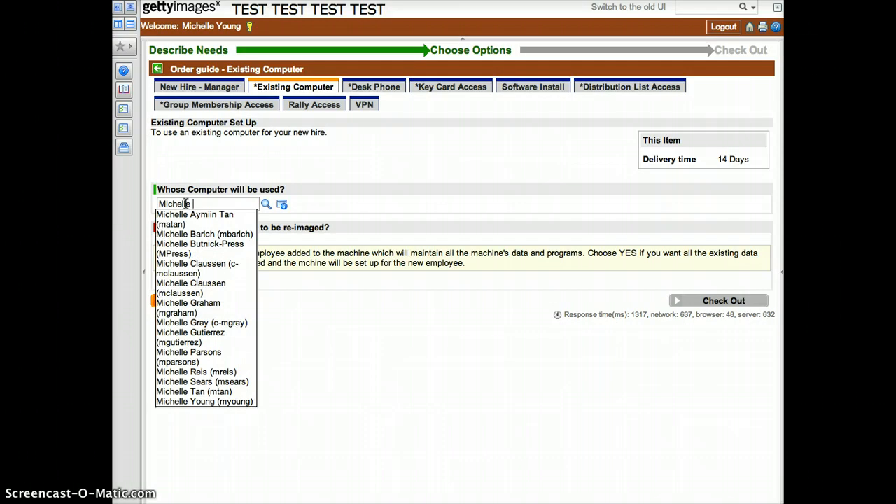
{"action": "left_click", "coordinate": [204, 400]}
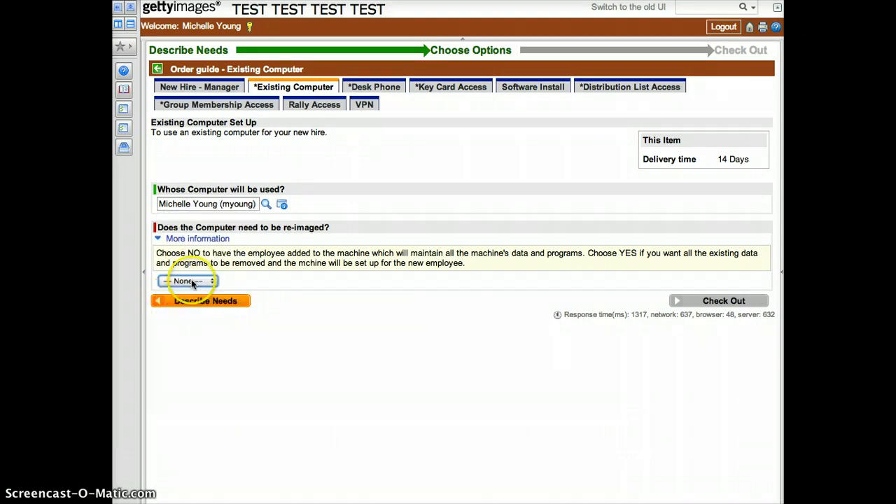
{"action": "left_click", "coordinate": [188, 280]}
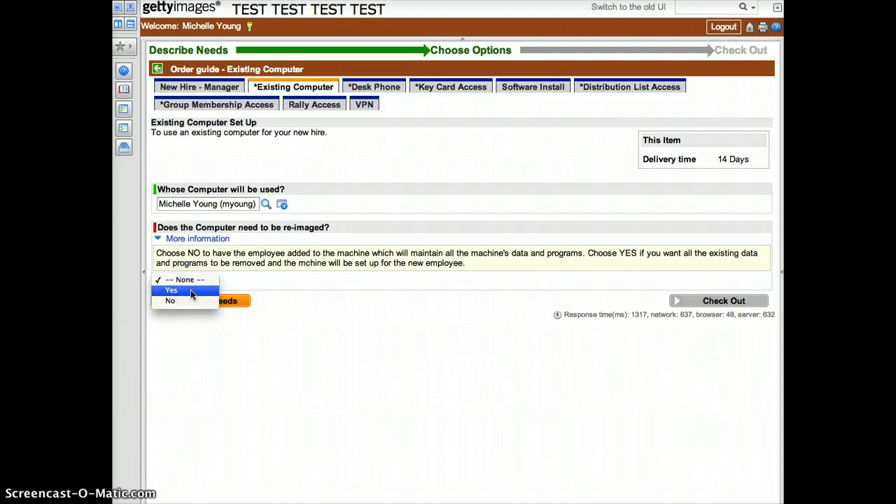
{"action": "left_click", "coordinate": [371, 87]}
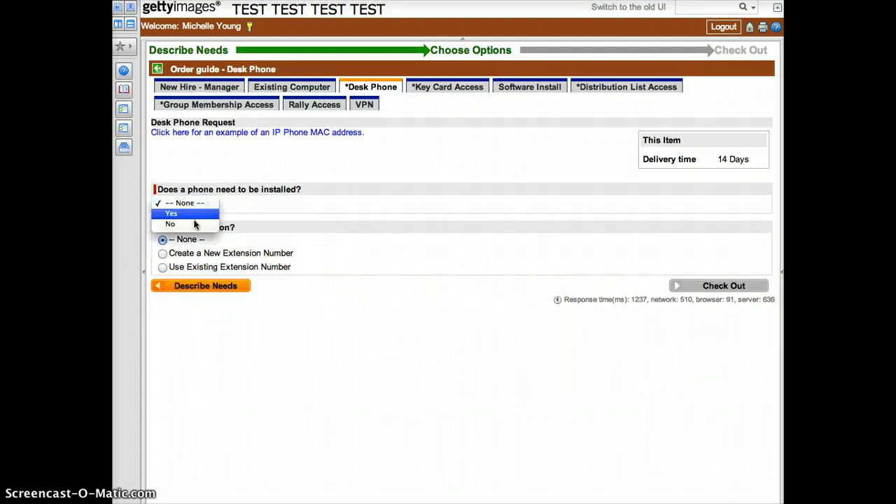
Set the desk phone install answer and extension type
{"action": "left_click", "coordinate": [187, 203]}
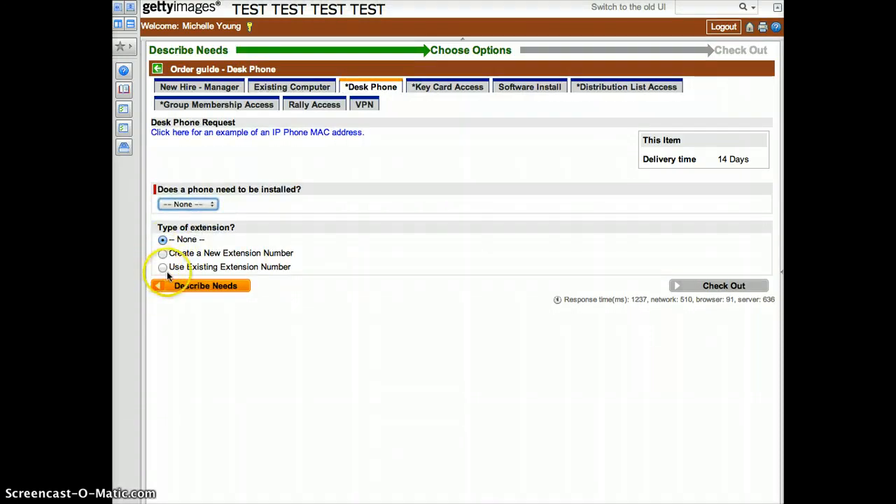
{"action": "left_click", "coordinate": [529, 87]}
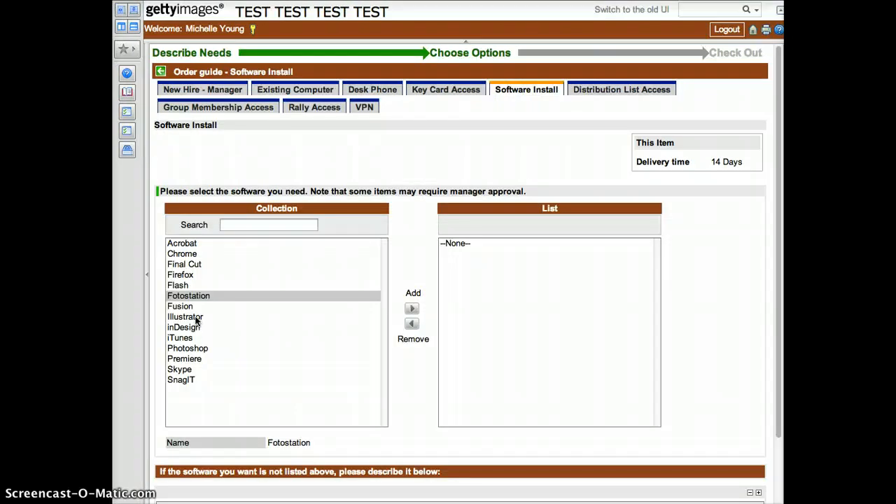
Add Illustrator to the requested software list
{"action": "left_click", "coordinate": [185, 317]}
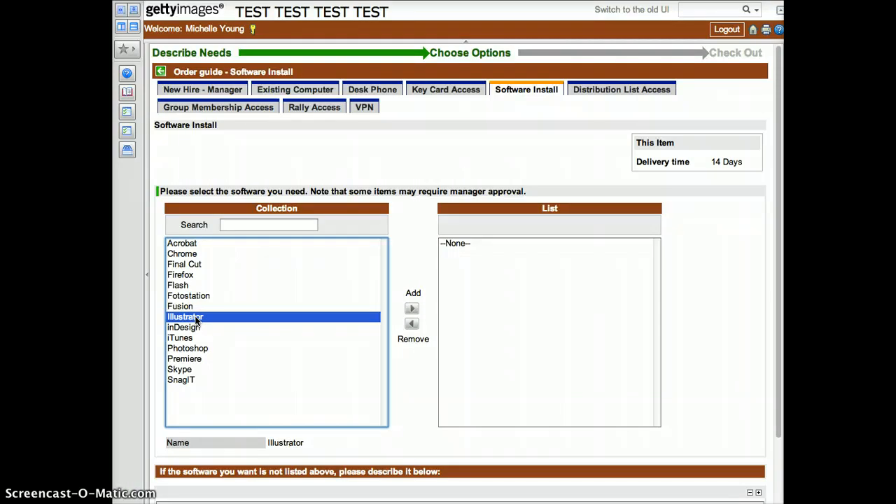
{"action": "left_click", "coordinate": [411, 308]}
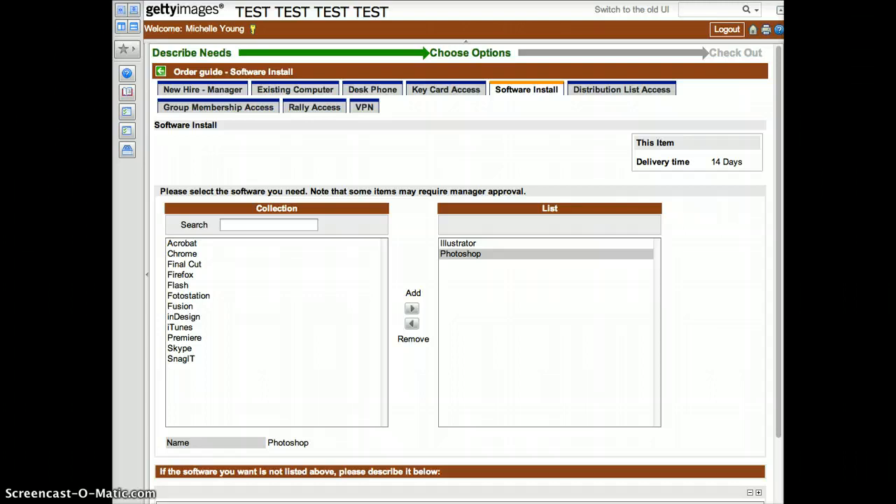
{"action": "left_click", "coordinate": [620, 89]}
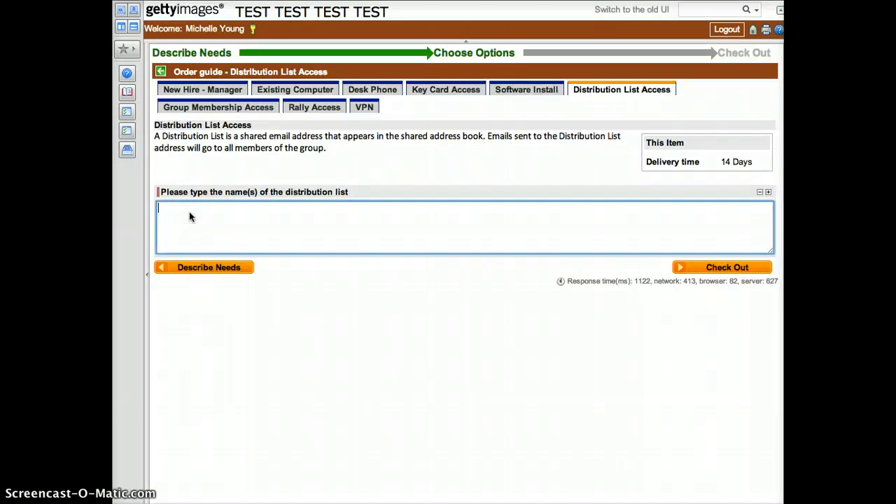
Enter 'Sales Ops, Berlin Office' as the distribution list and move on to VPN access
{"action": "type", "text": "Sales O"}
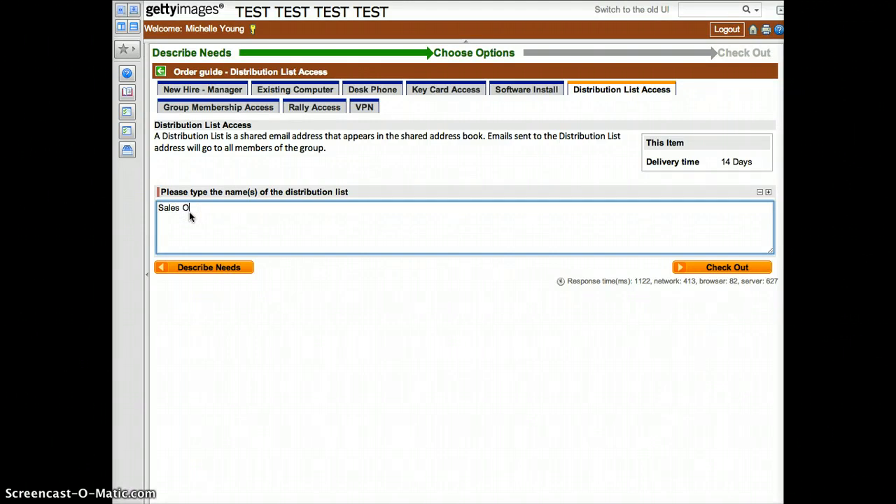
{"action": "type", "text": "ps, Berlin"}
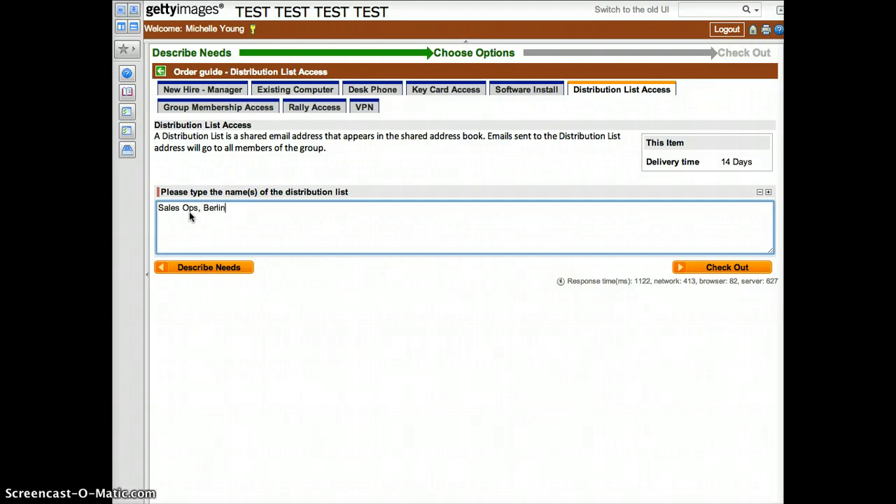
{"action": "type", "text": "Office"}
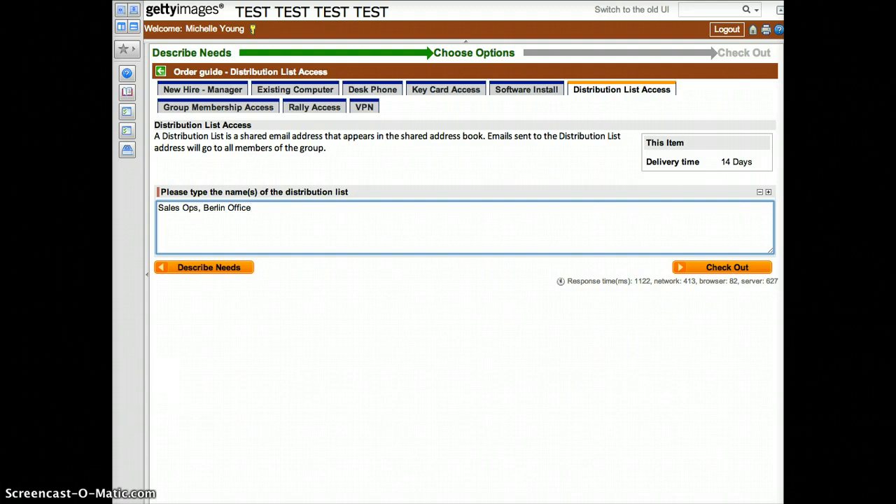
{"action": "left_click", "coordinate": [364, 107]}
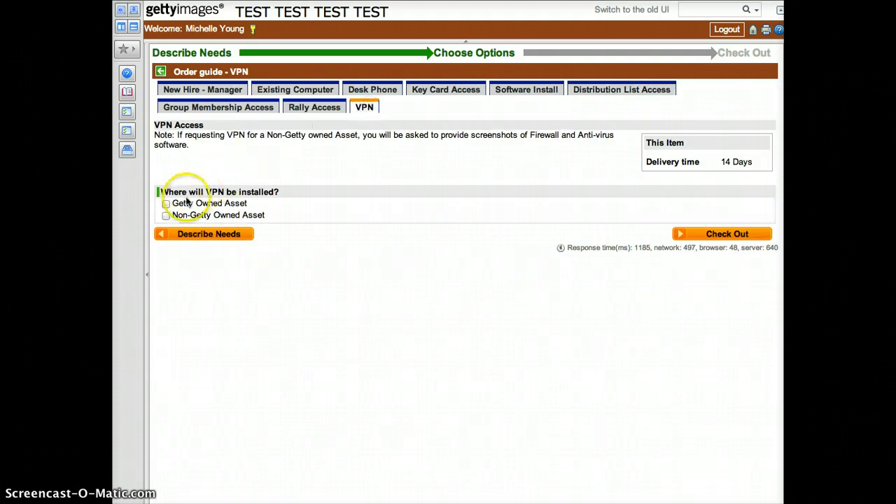
Mark VPN for a Getty Owned Asset and proceed to checkout
{"action": "left_click", "coordinate": [166, 203]}
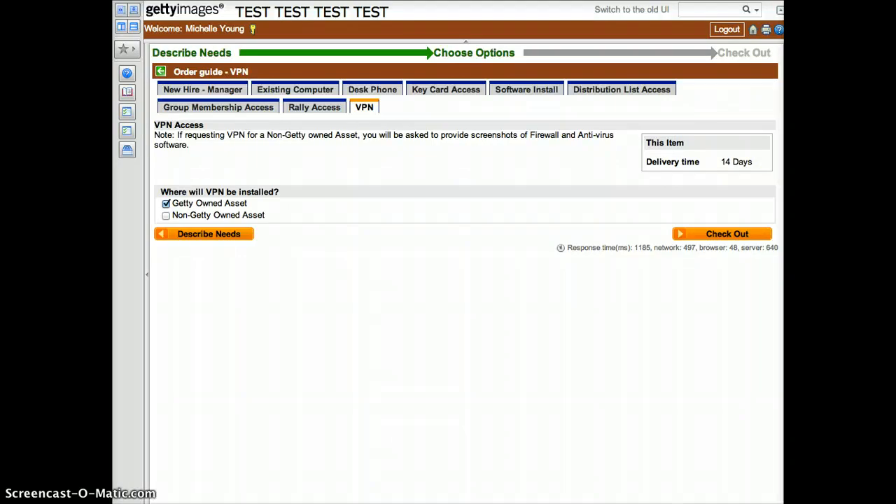
{"action": "mouse_move", "coordinate": [759, 238]}
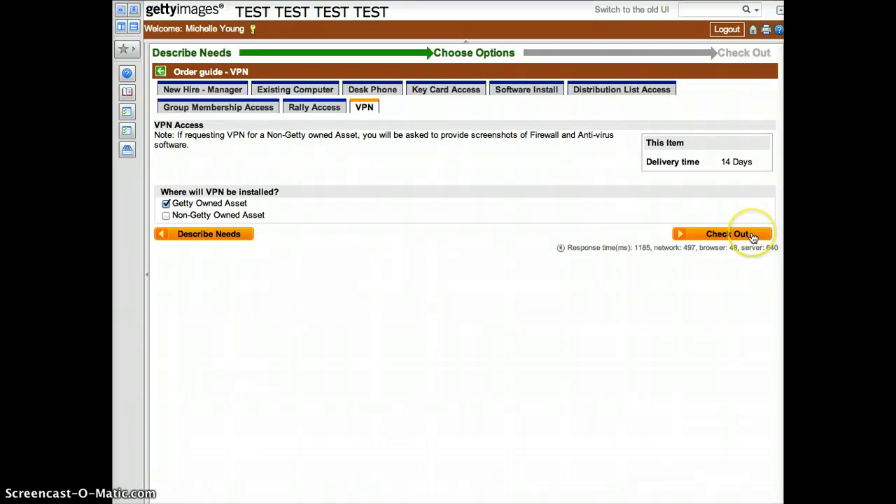
{"action": "left_click", "coordinate": [726, 234]}
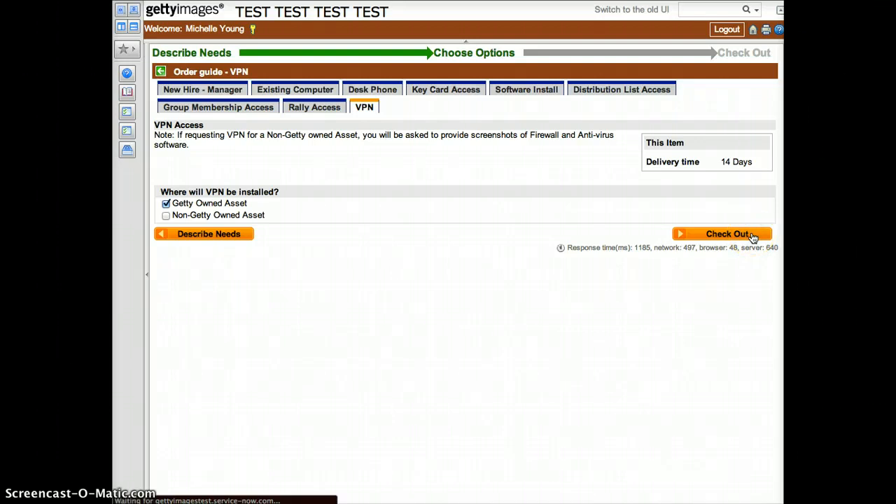
{"action": "left_click", "coordinate": [727, 234]}
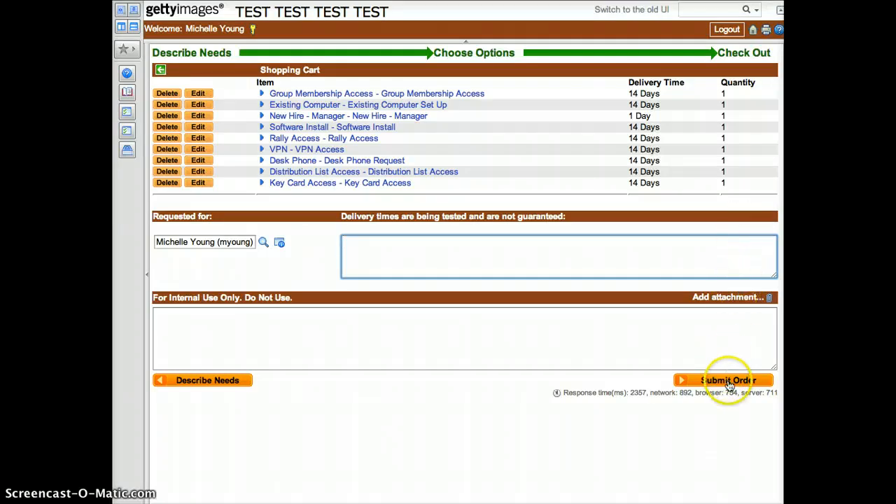
Submit the new-hire order from the shopping cart
{"action": "left_click", "coordinate": [728, 381]}
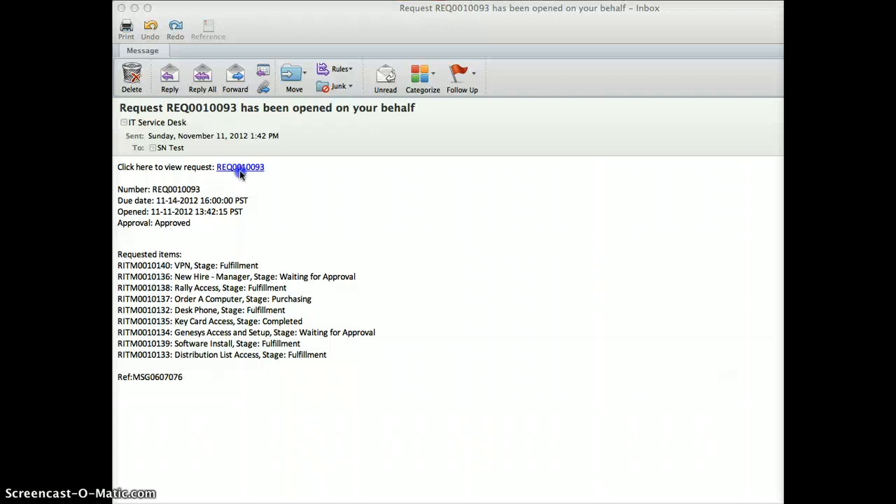
Open the request number link from the confirmation email
{"action": "left_click", "coordinate": [241, 167]}
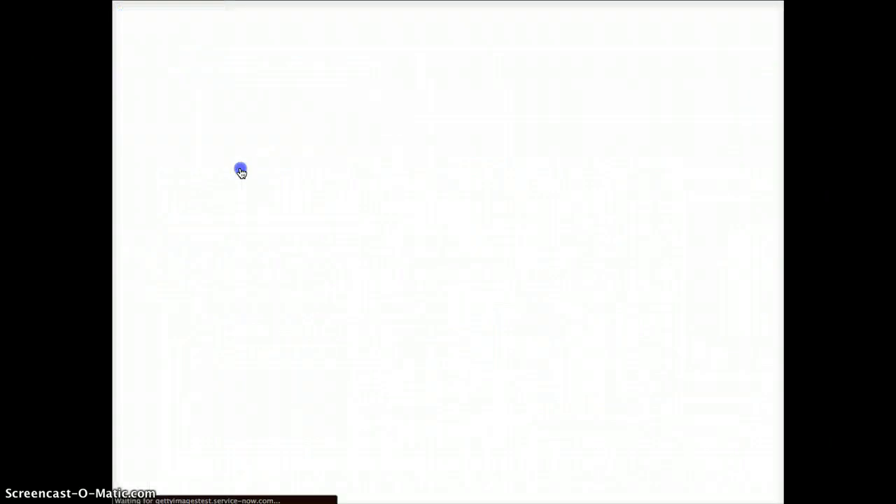